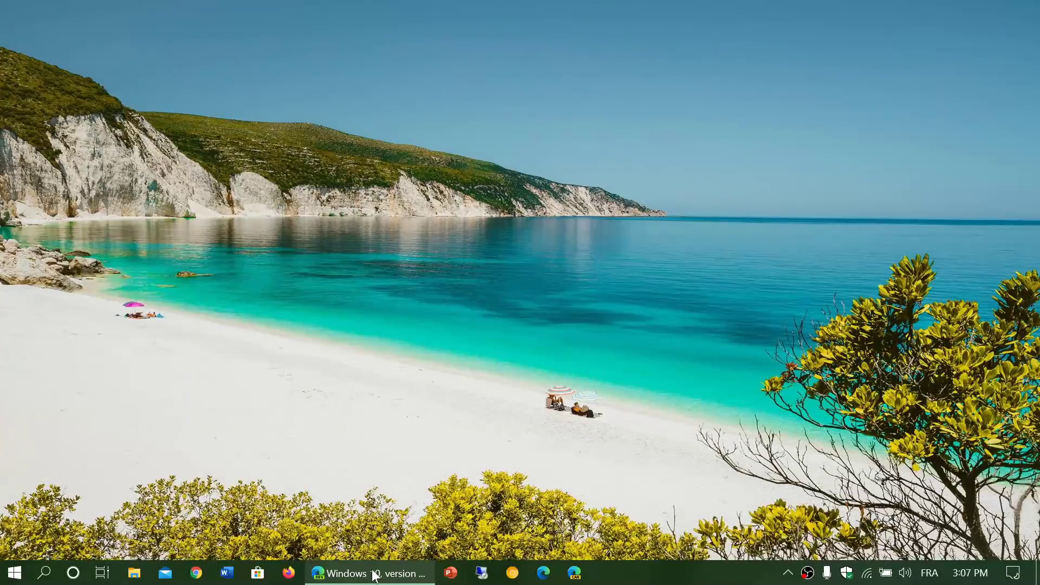
mouse_move(636, 251)
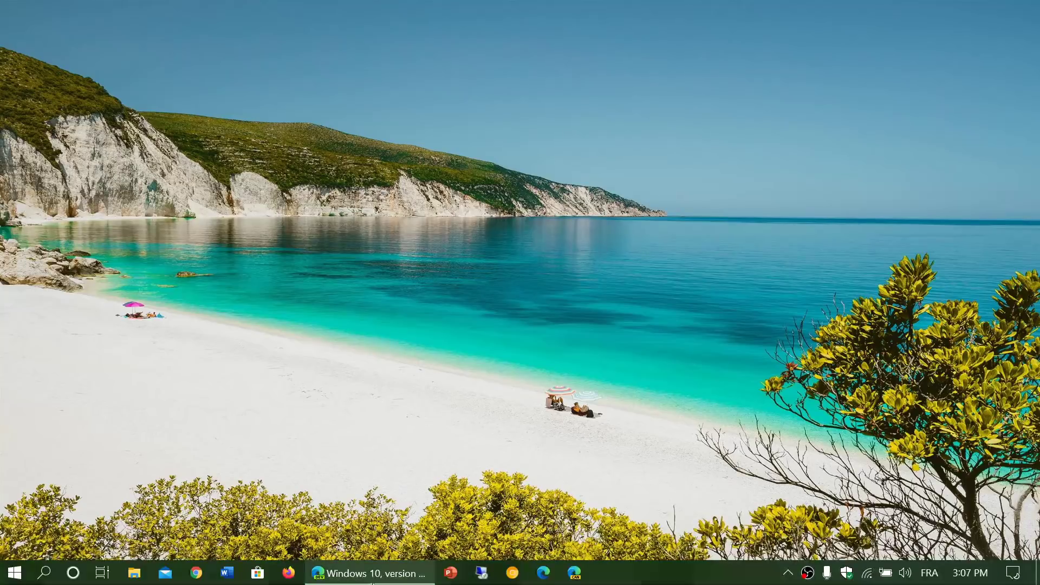
Restore the Windows 10 version 2004 Docs page and scroll to its Known issues table.
left_click(371, 572)
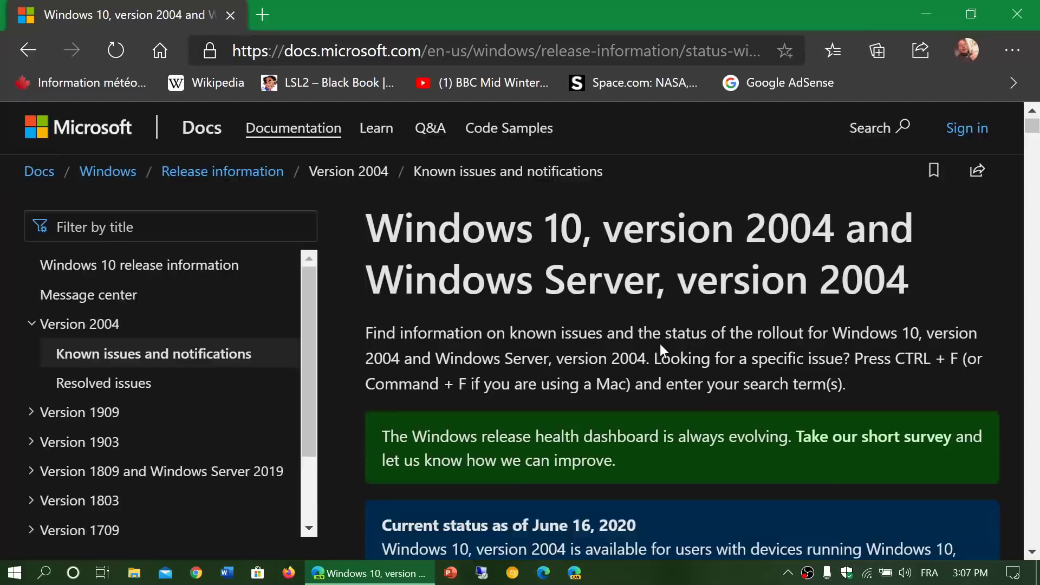
scroll("down", 3)
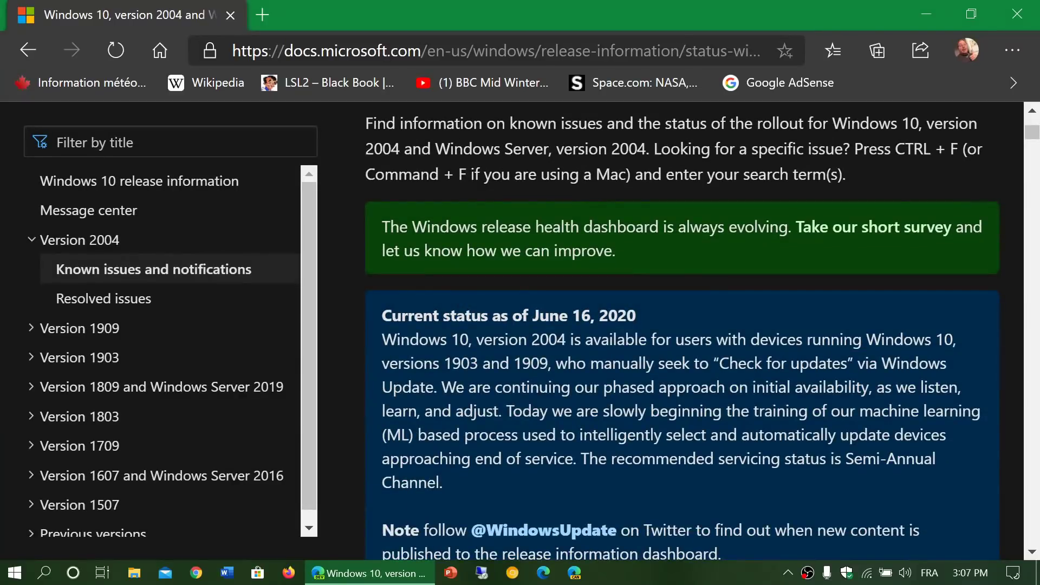
scroll("down", 3)
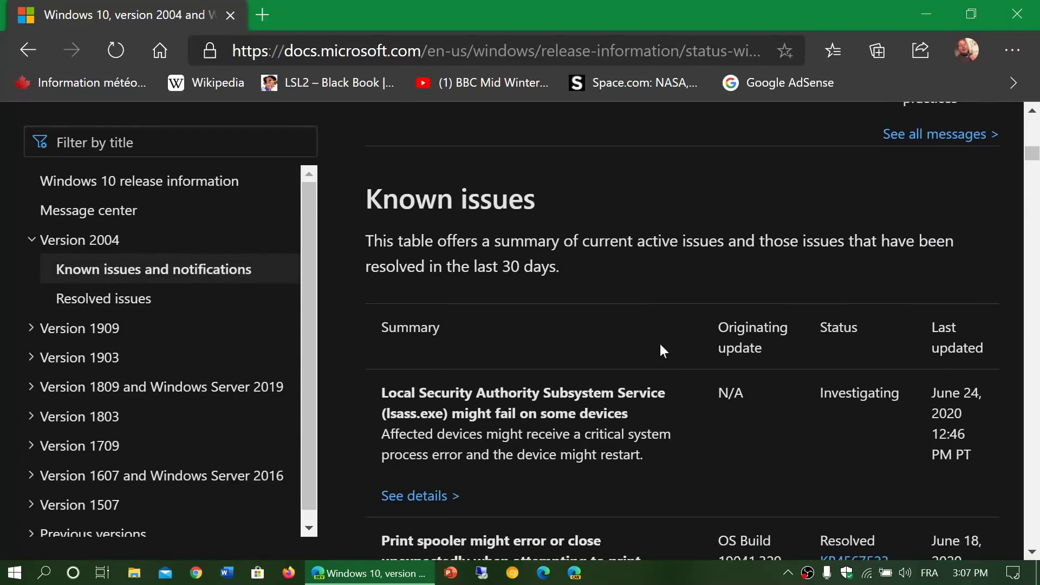
scroll("down", 3)
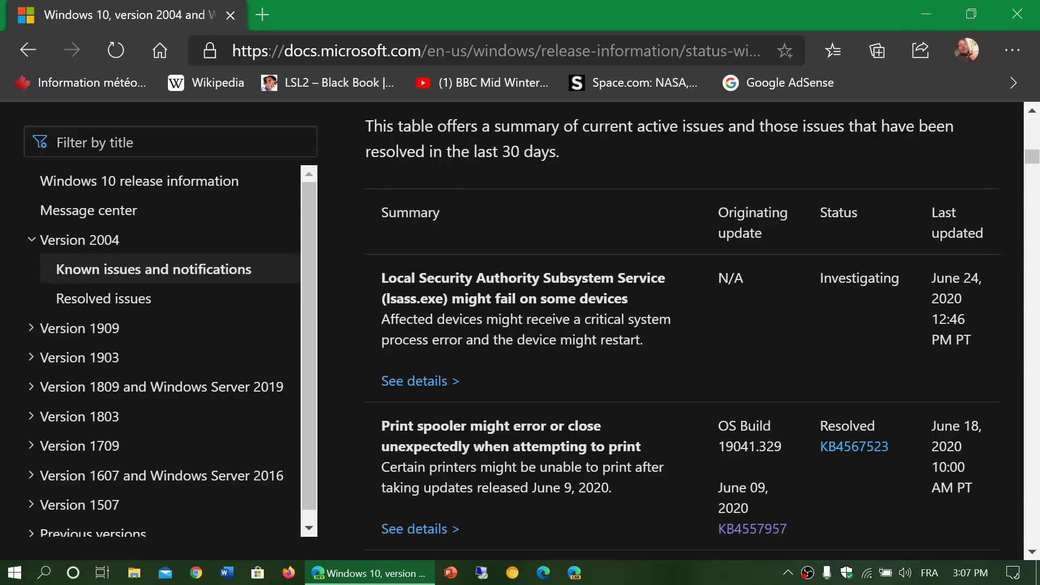
mouse_move(704, 354)
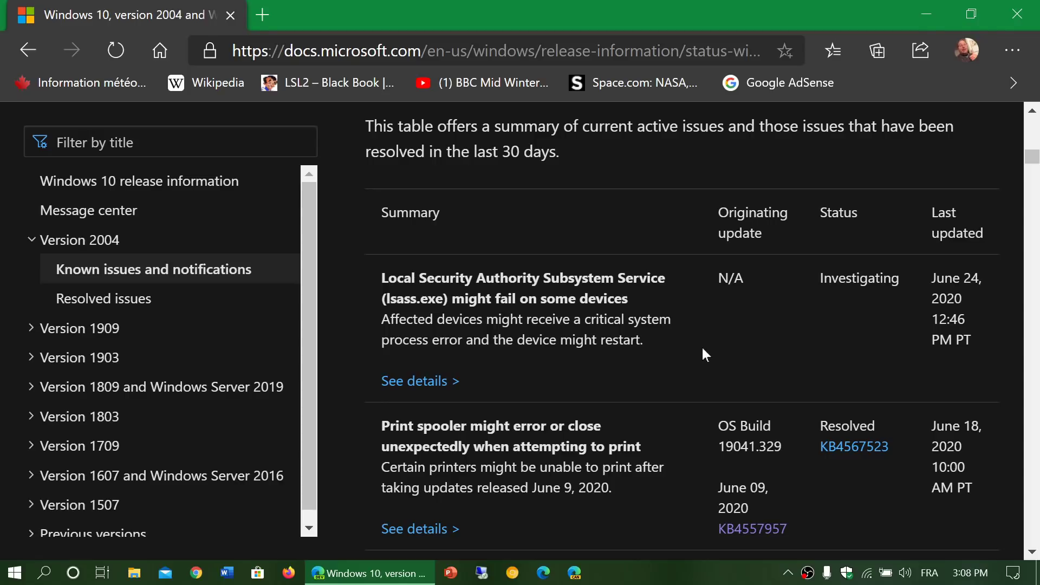
scroll("down", 3)
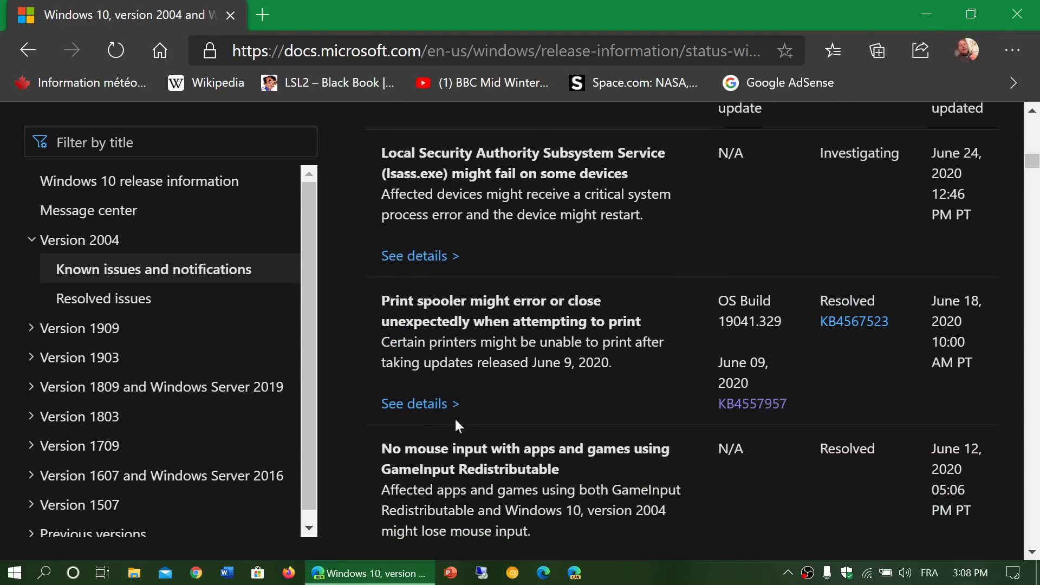
mouse_move(874, 387)
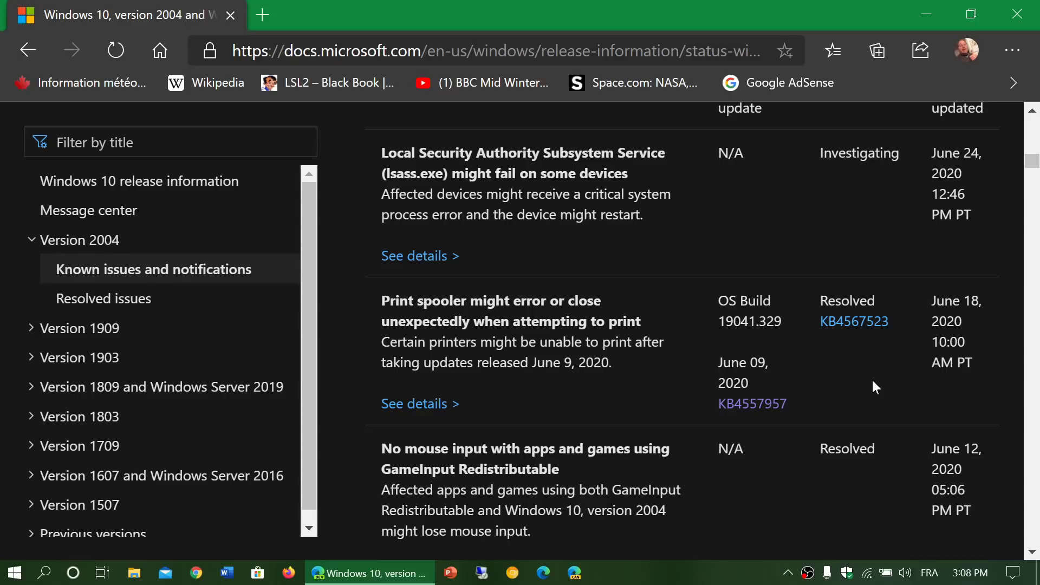
mouse_move(786, 302)
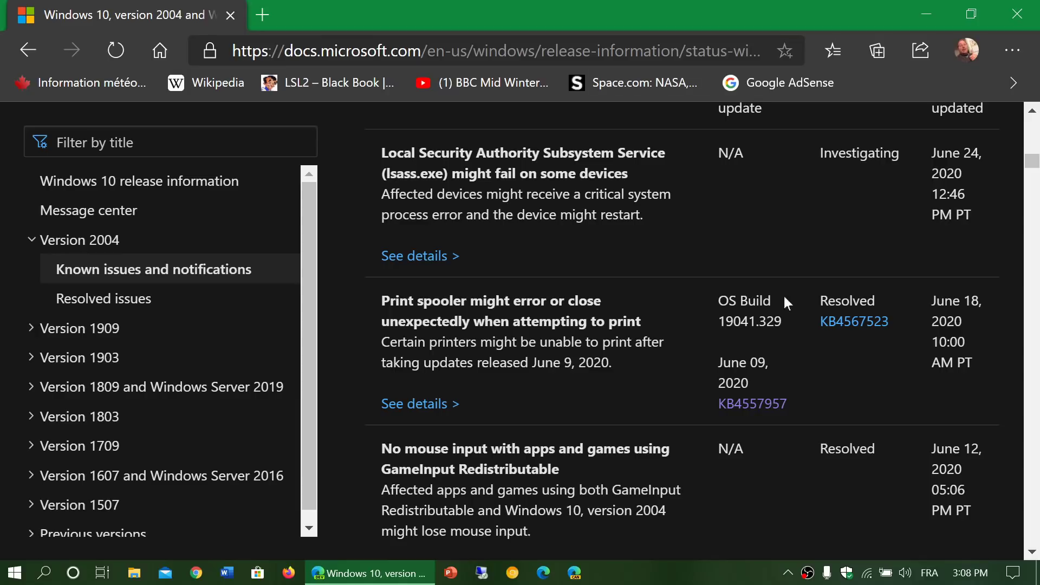
scroll("up", 3)
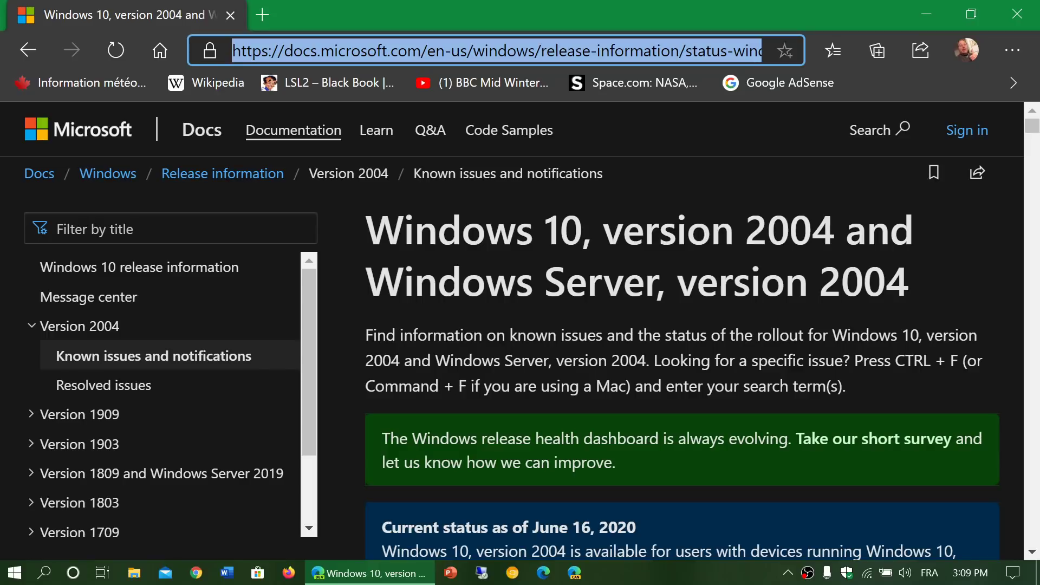
Search Start for 'winver' and launch the winver run command.
scroll("down", 3)
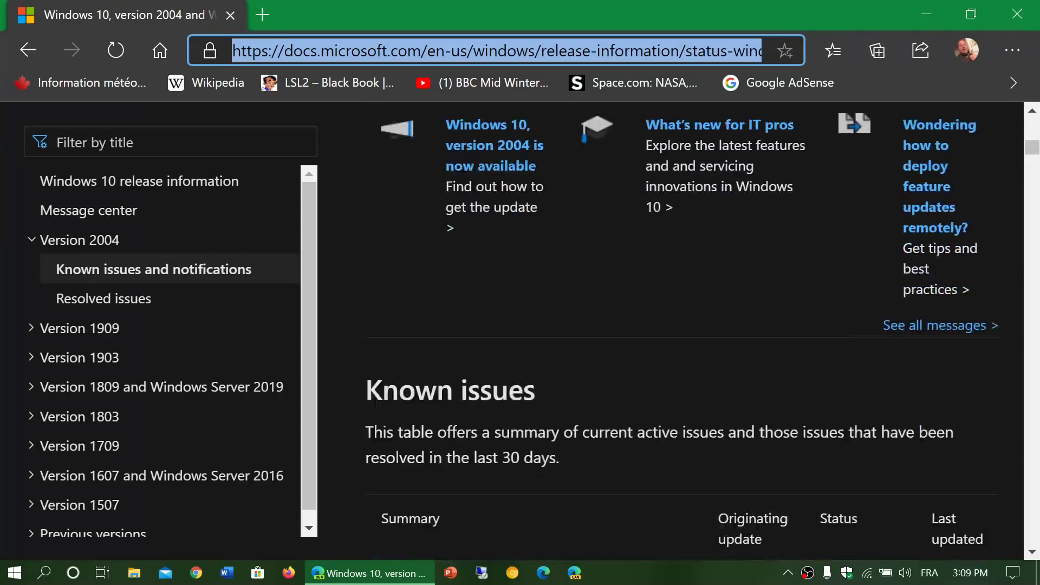
scroll("down", 3)
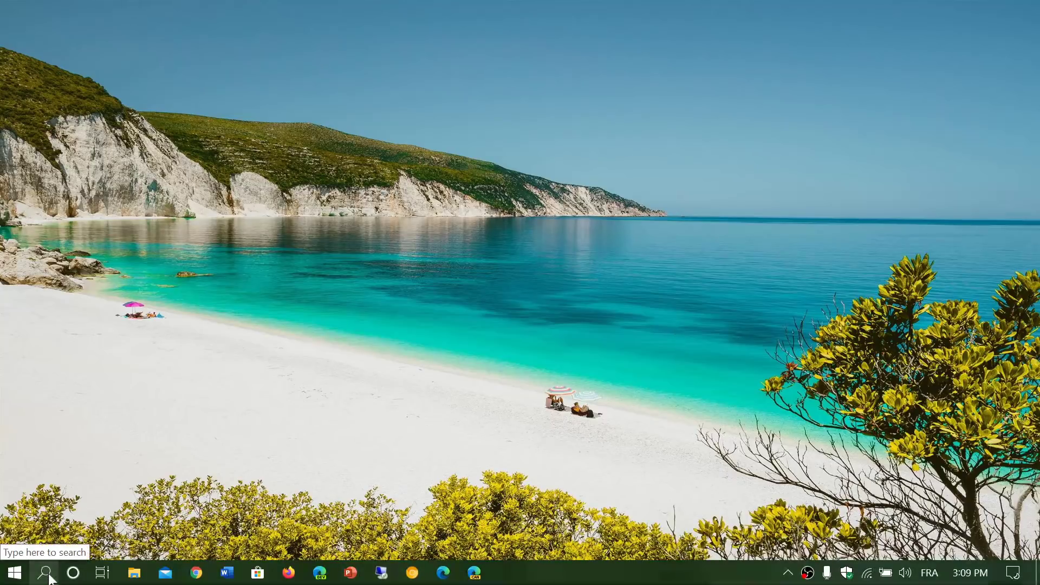
type("win")
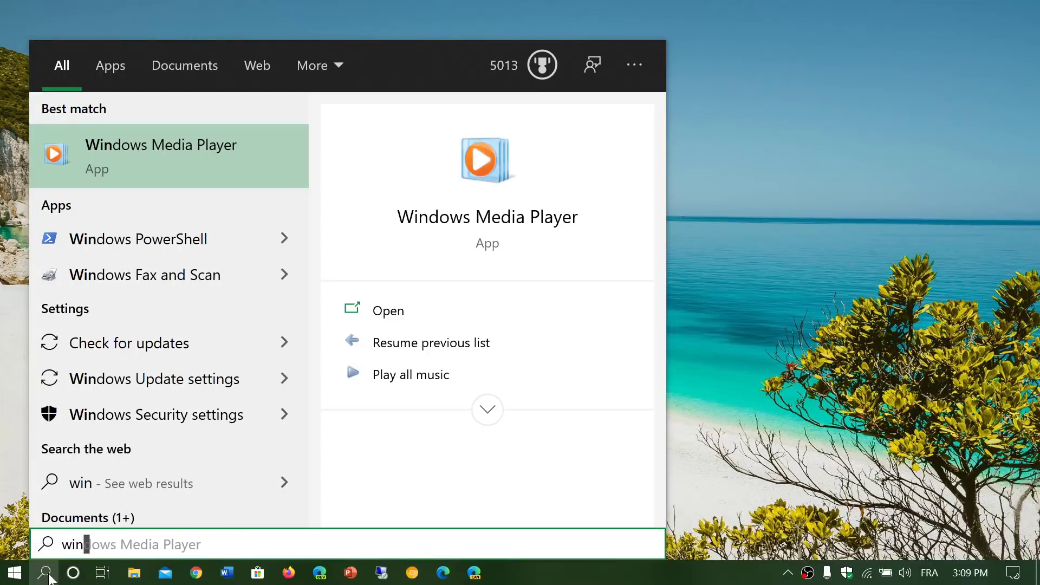
type("ver")
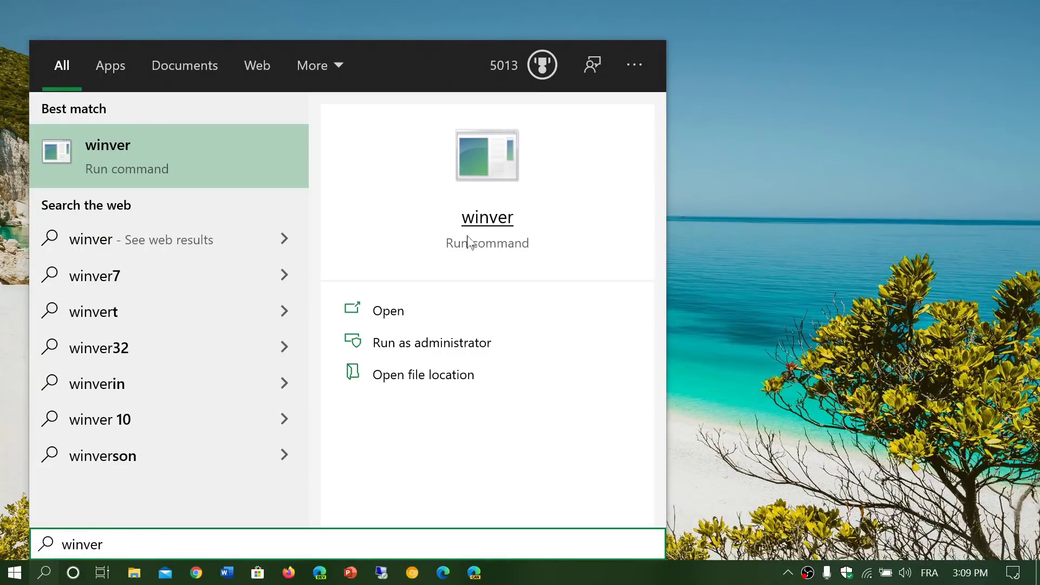
left_click(388, 310)
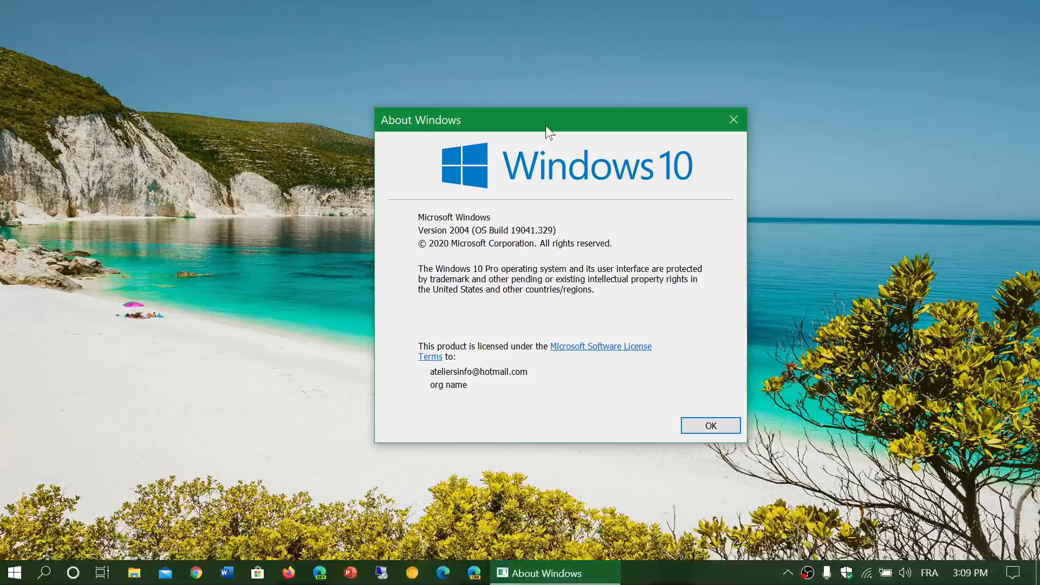
mouse_move(845, 266)
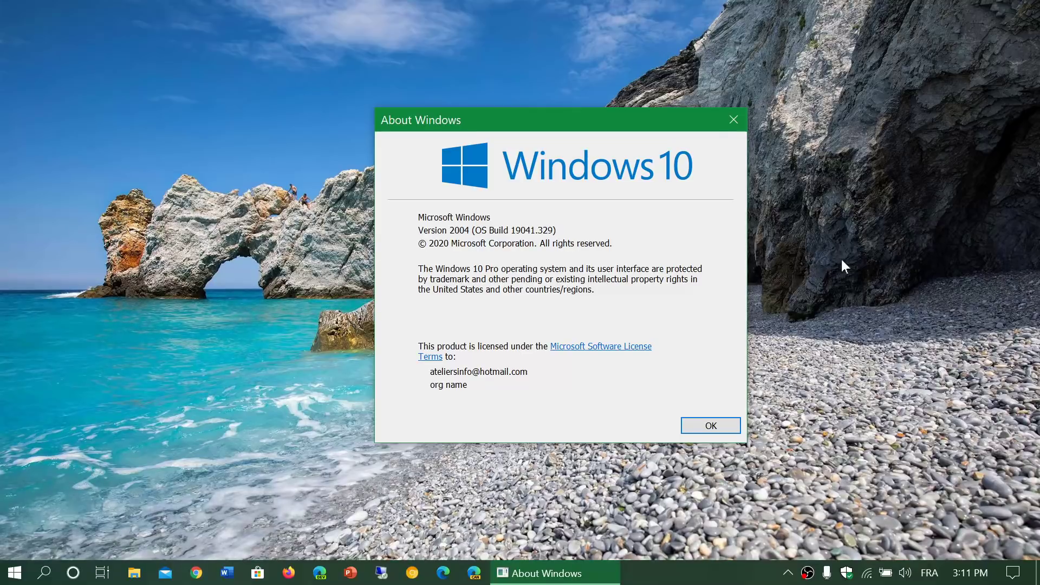
mouse_move(795, 116)
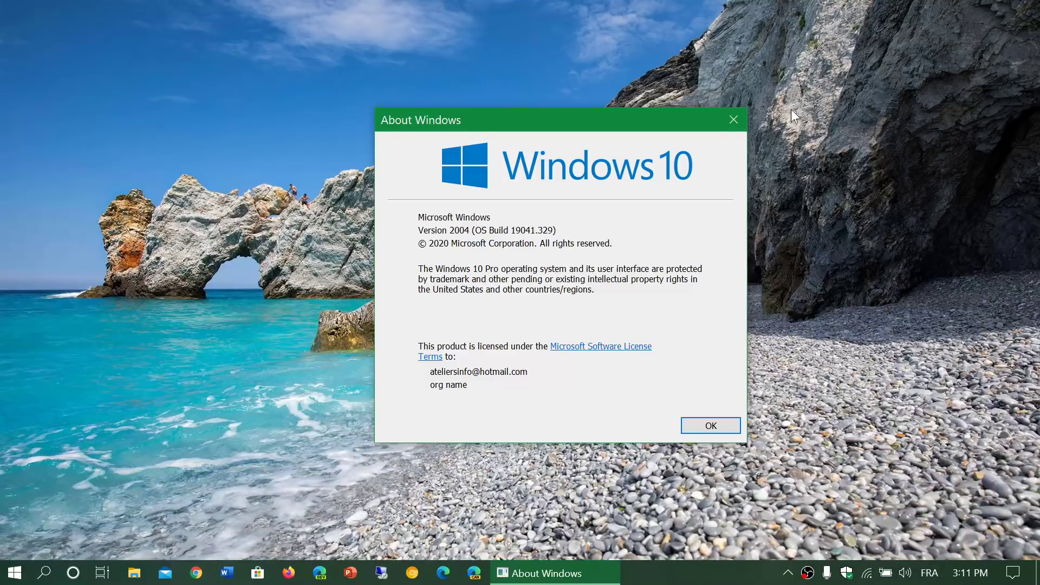
Close About Windows after reading Version 2004, OS Build 19041.329.
left_click(710, 425)
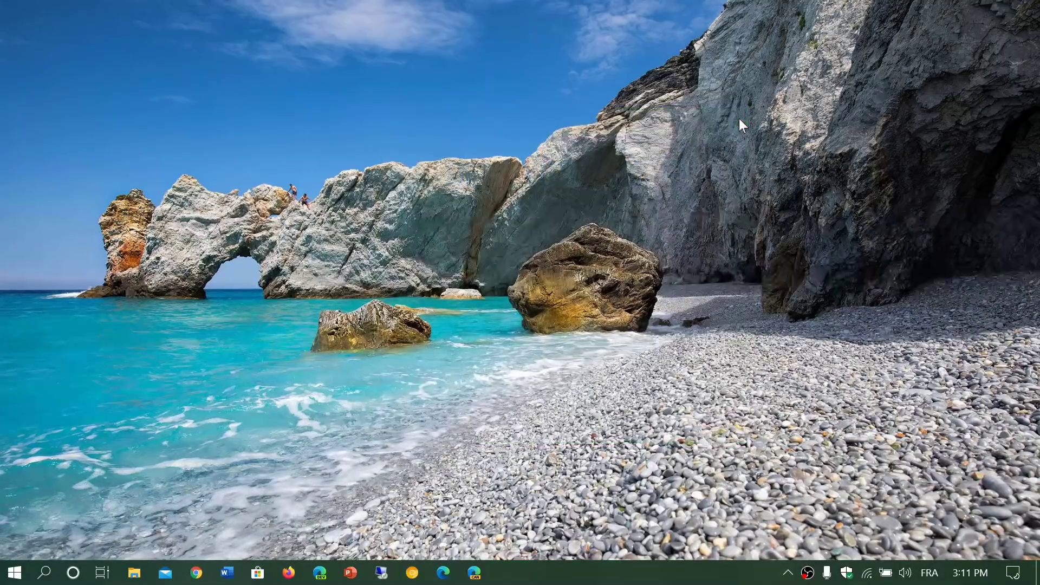
mouse_move(990, 485)
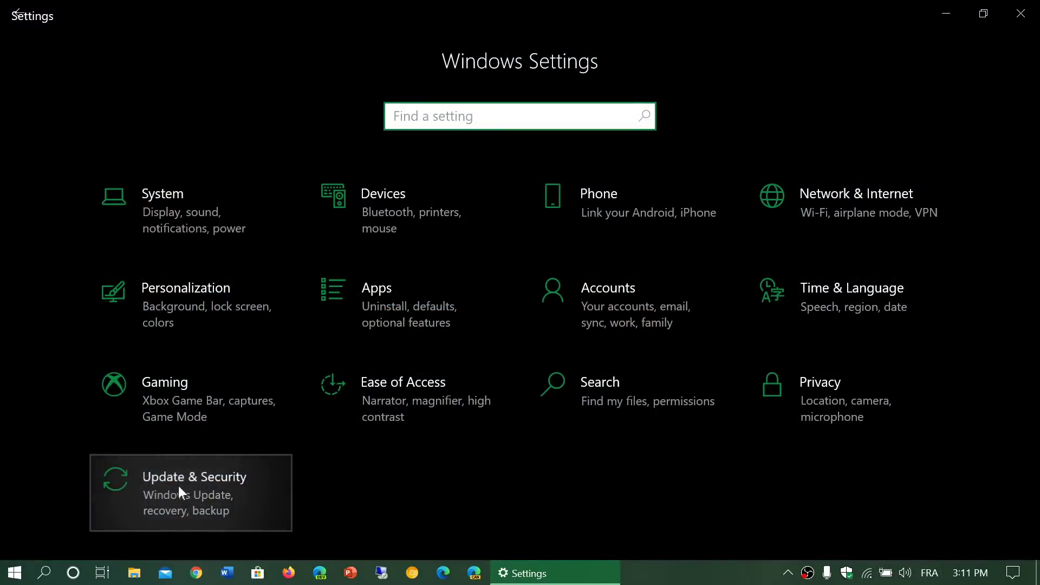
Open Update & Security and resume the paused Windows updates.
left_click(191, 492)
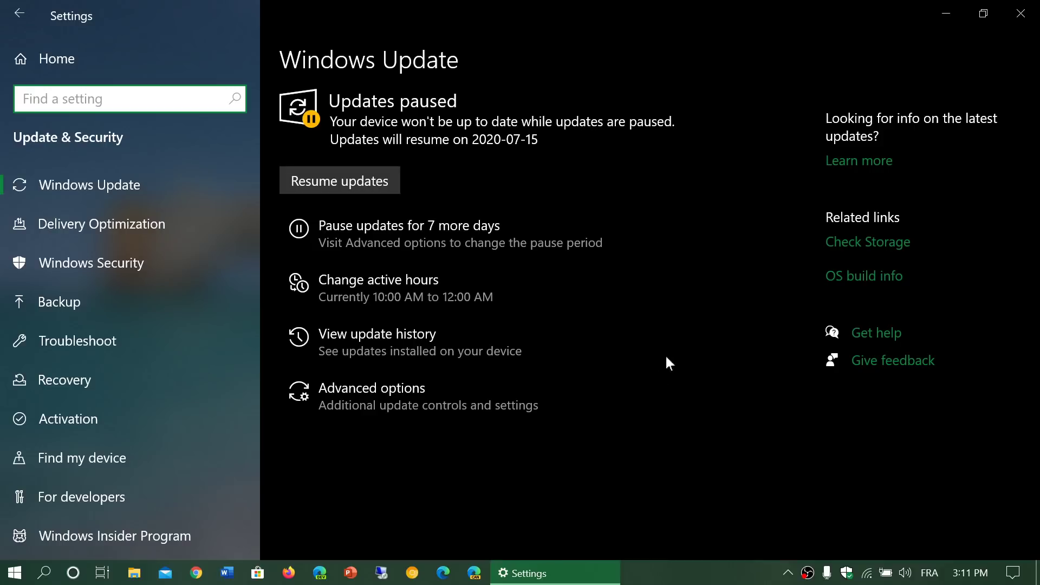
left_click(340, 179)
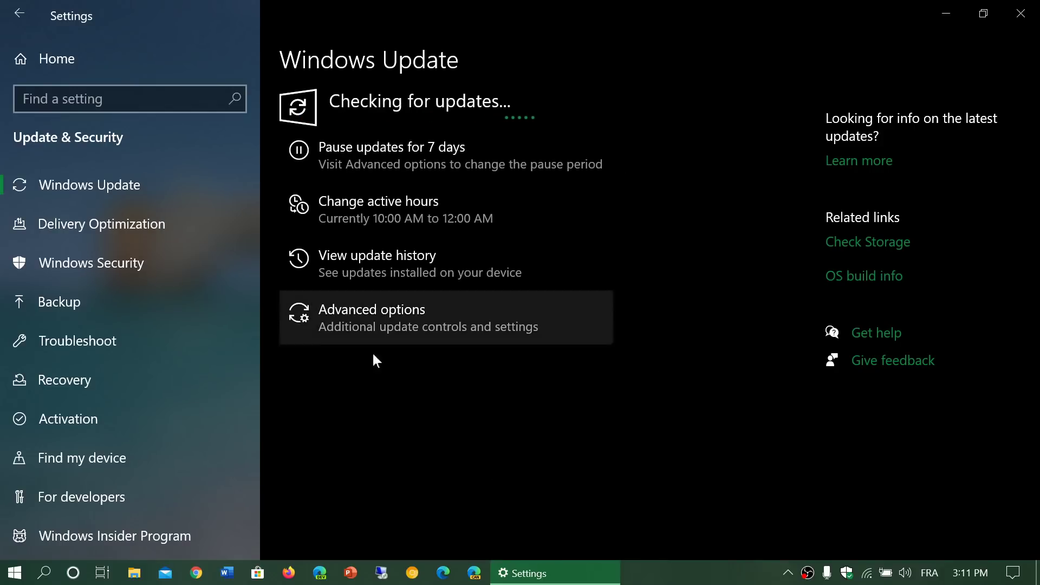
mouse_move(645, 371)
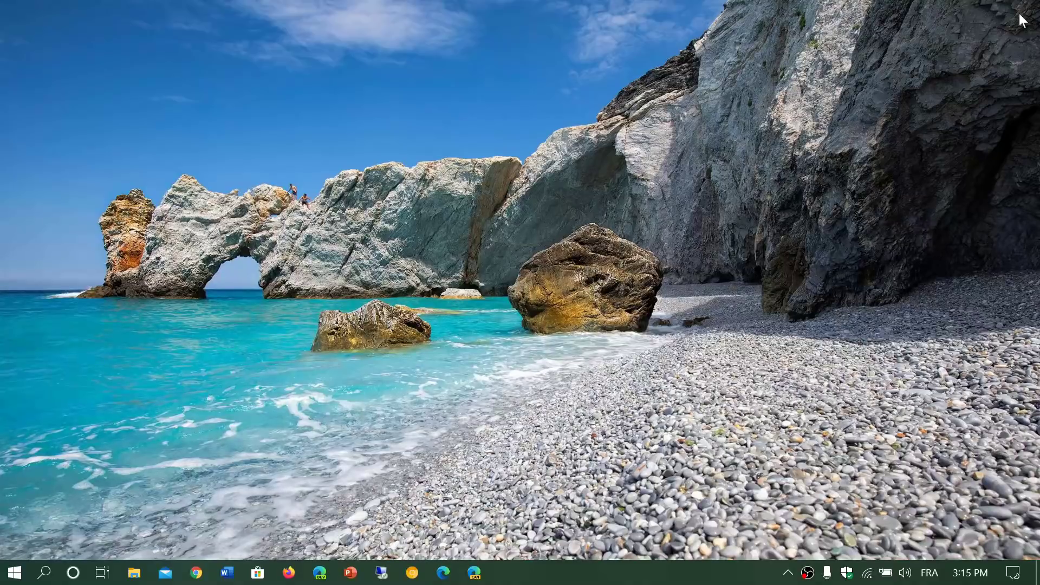
mouse_move(337, 384)
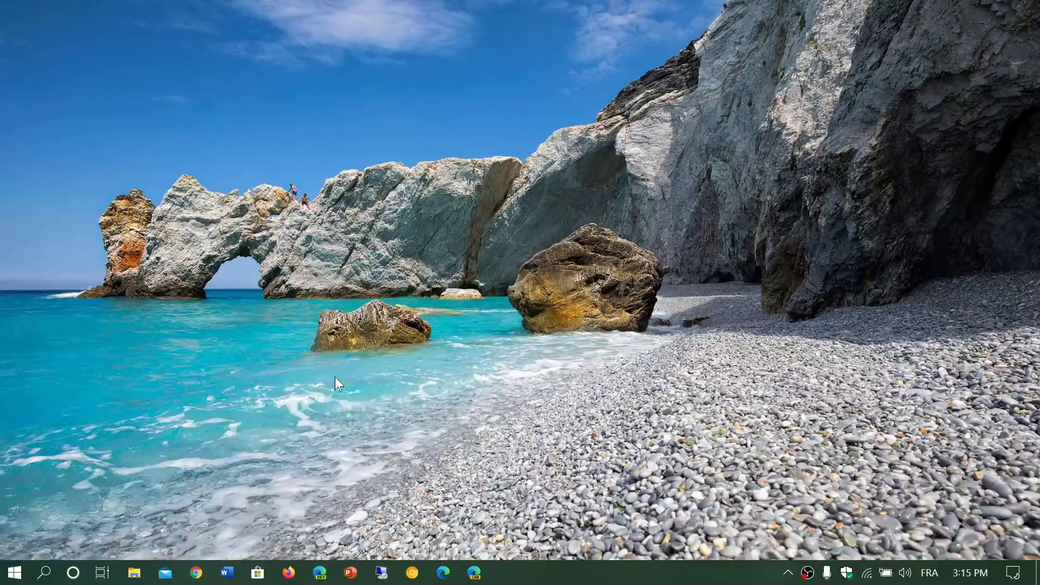
mouse_move(22, 550)
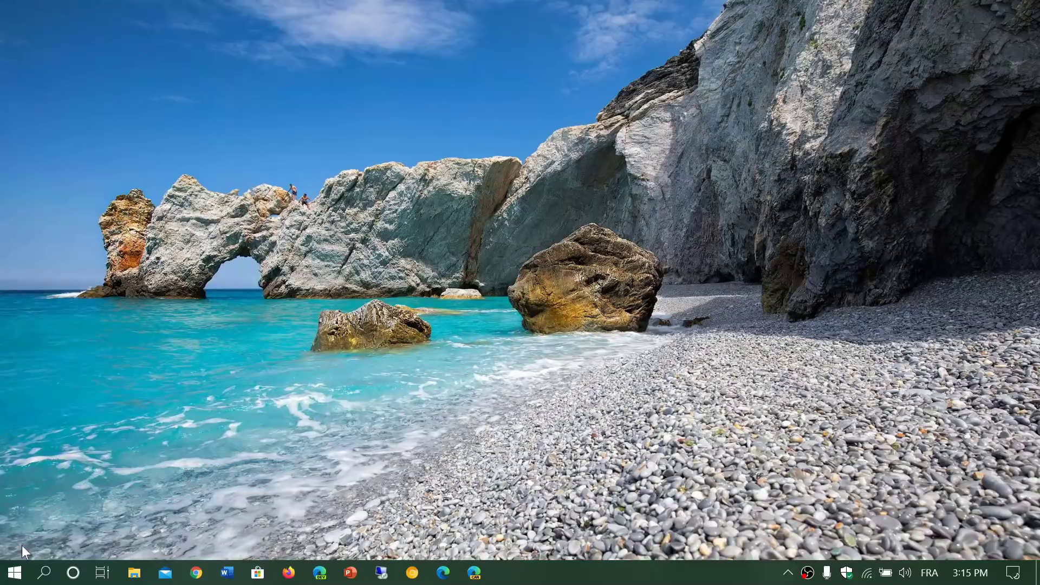
mouse_move(175, 406)
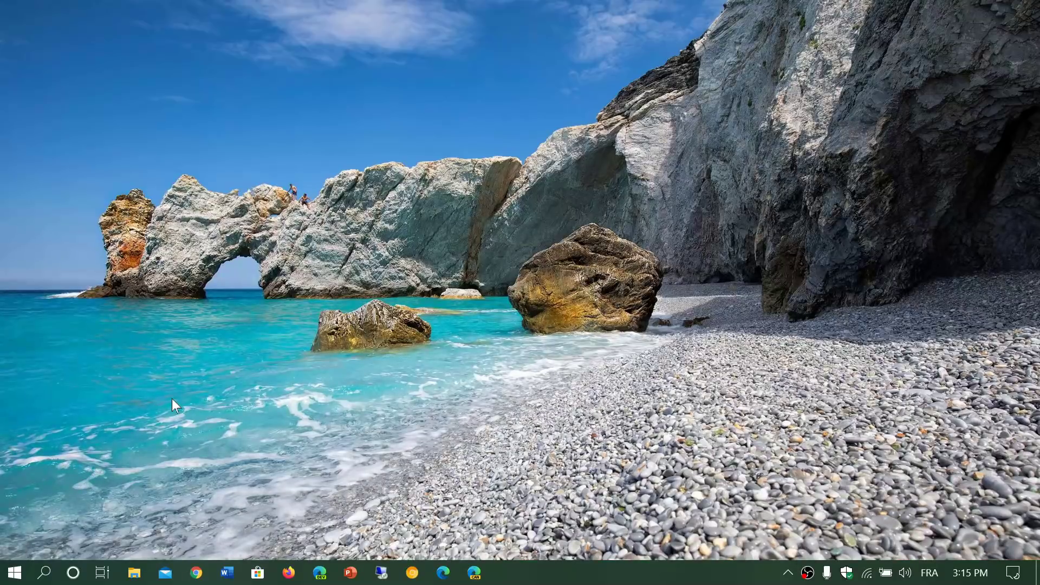